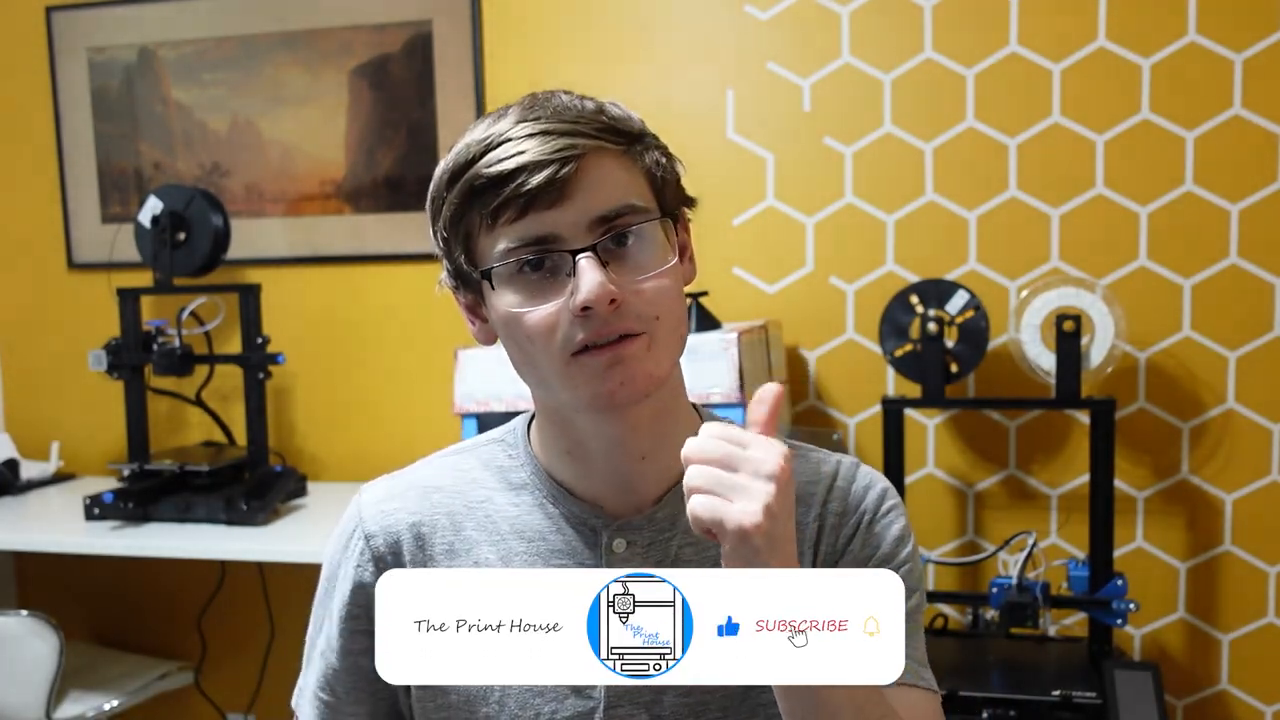
left_click(804, 628)
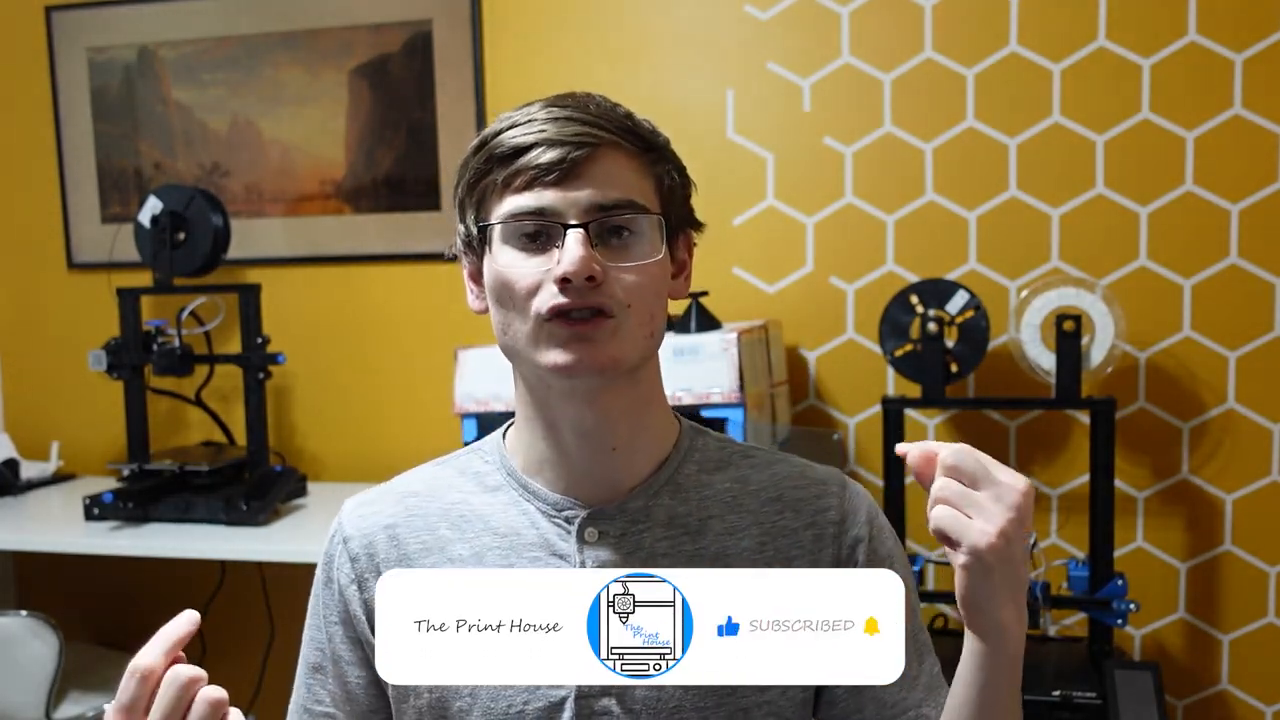